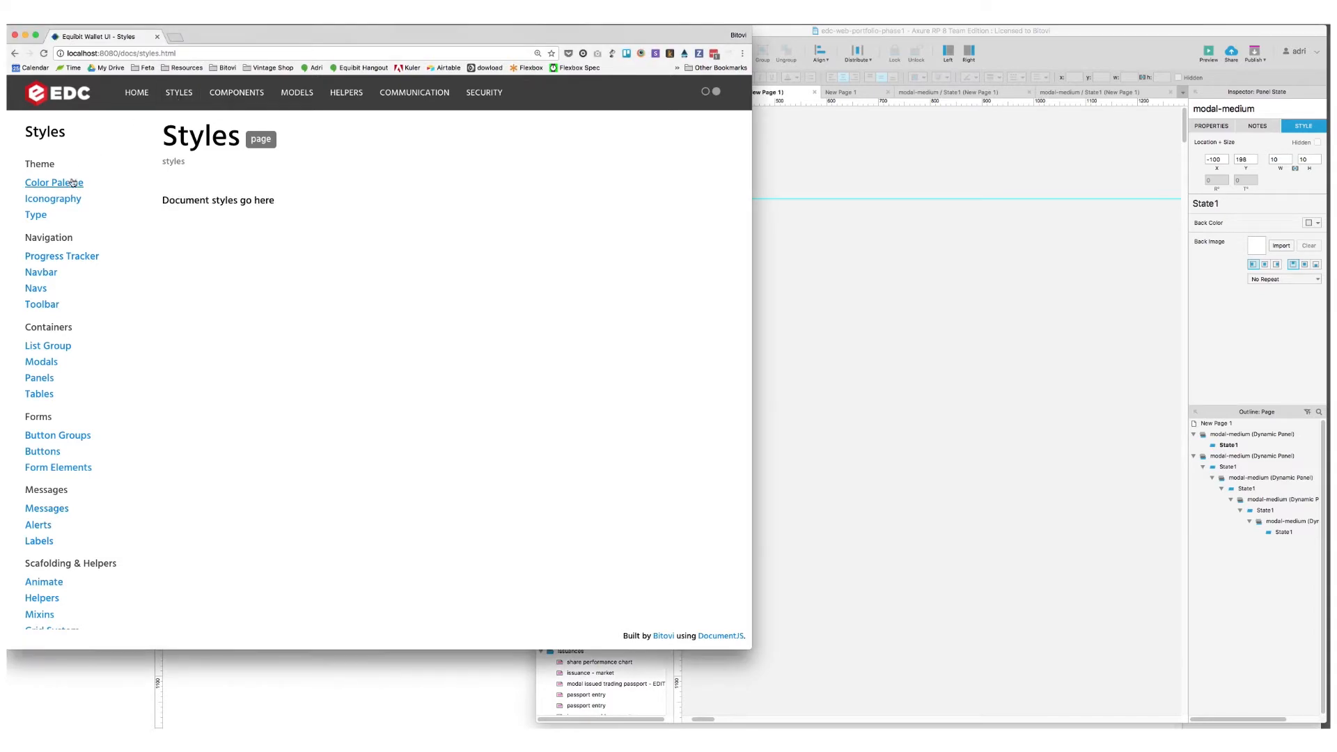
Open search-bar.stache from src > search-bar in the vintage-shop project tree
left_click(54, 183)
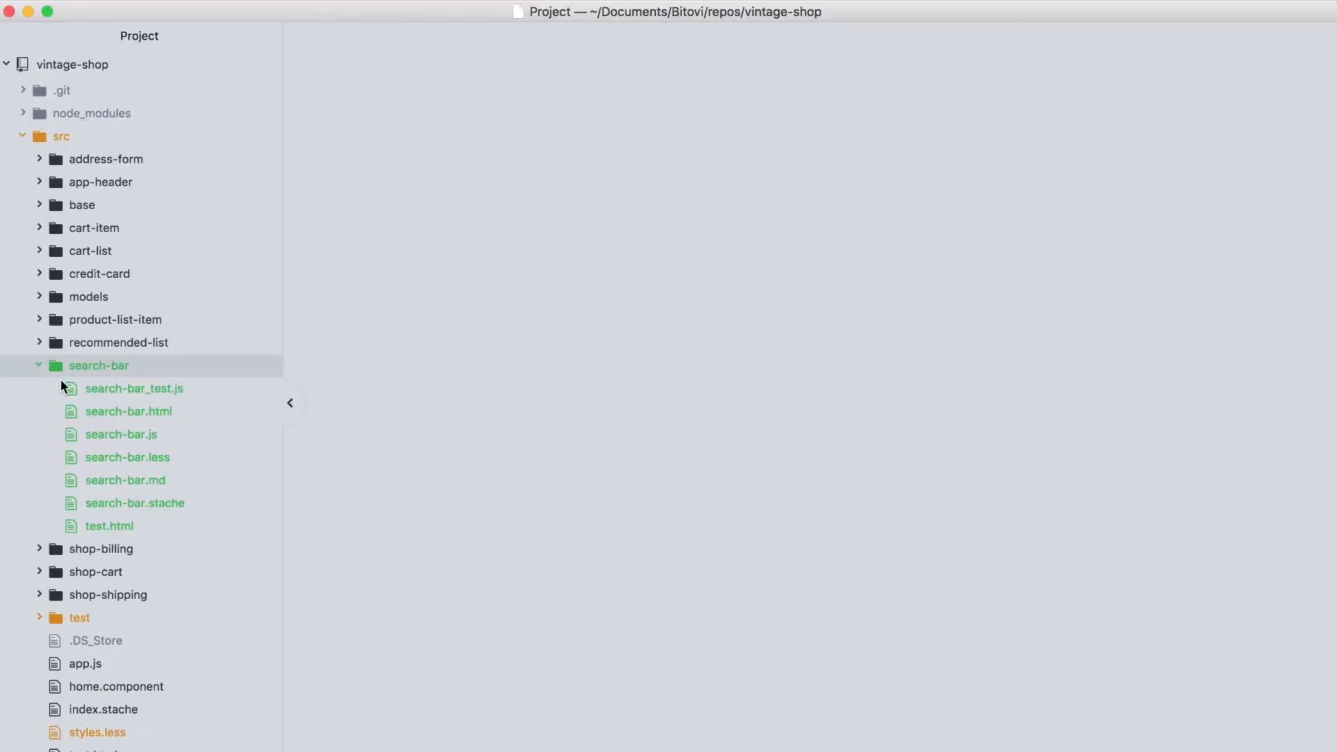
left_click(135, 503)
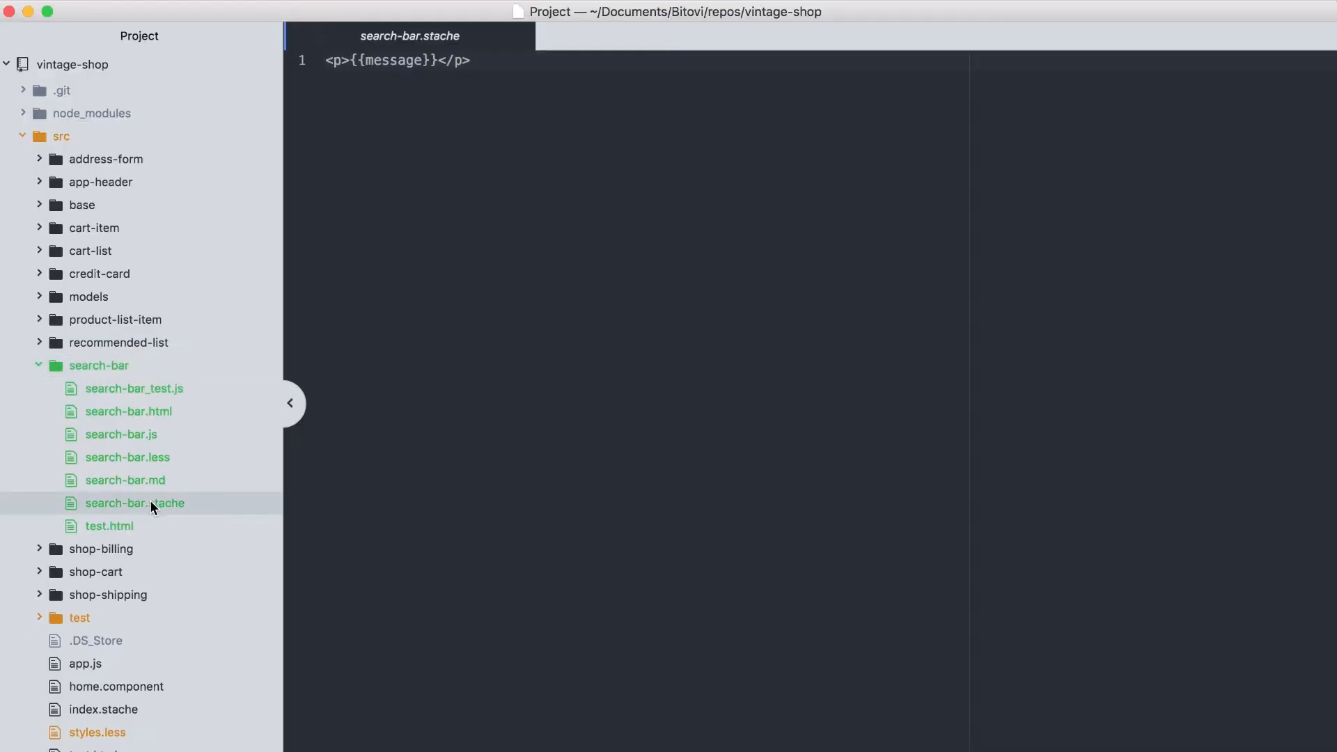